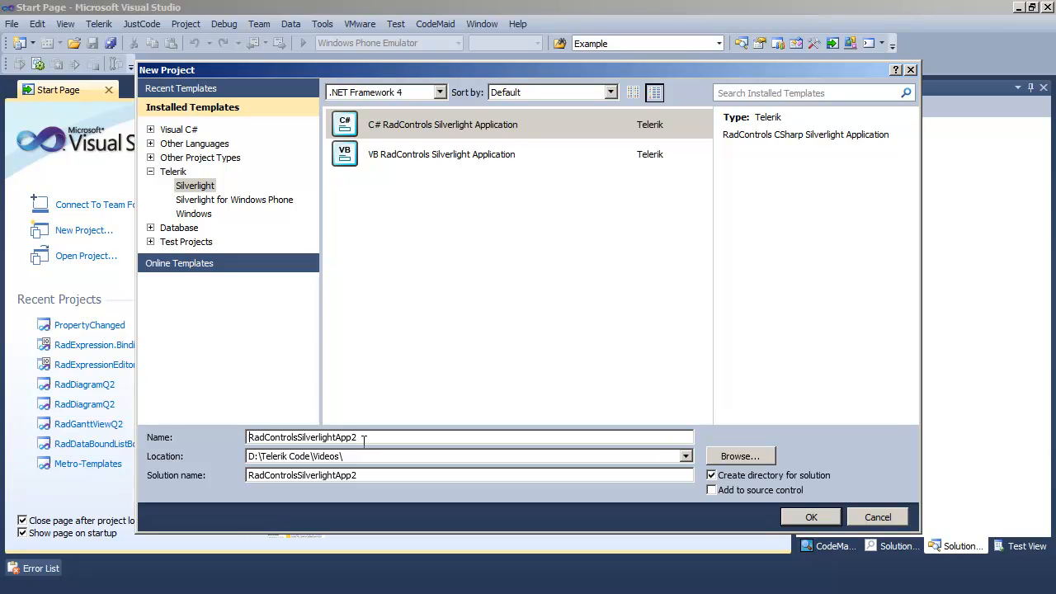
Step: Create a C# RadControls Silverlight Application named RadColorEditor.GettingStarted
text(RadColorEdito)
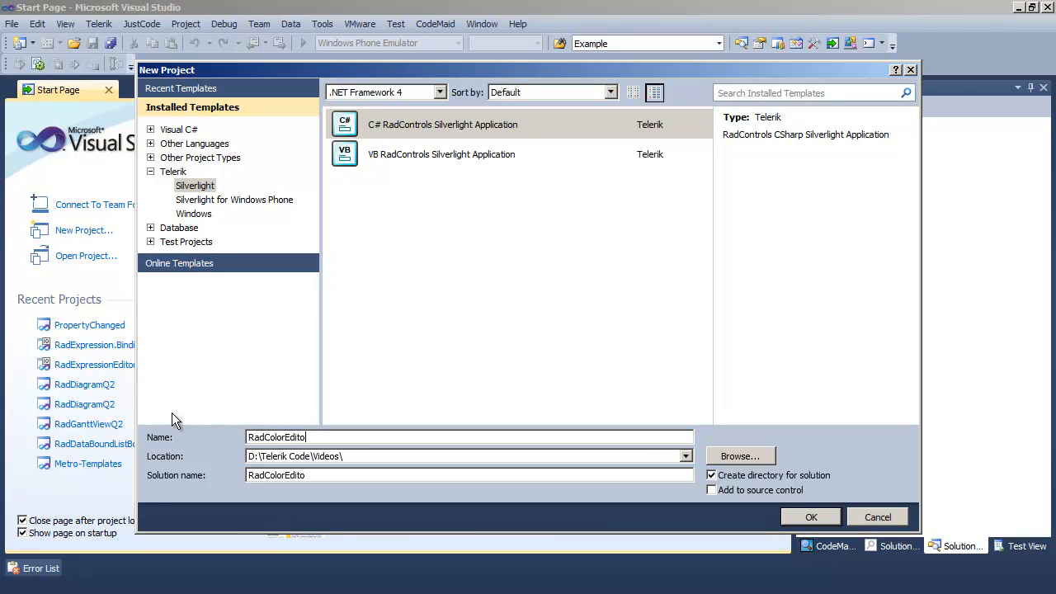
text(.GettingStarted)
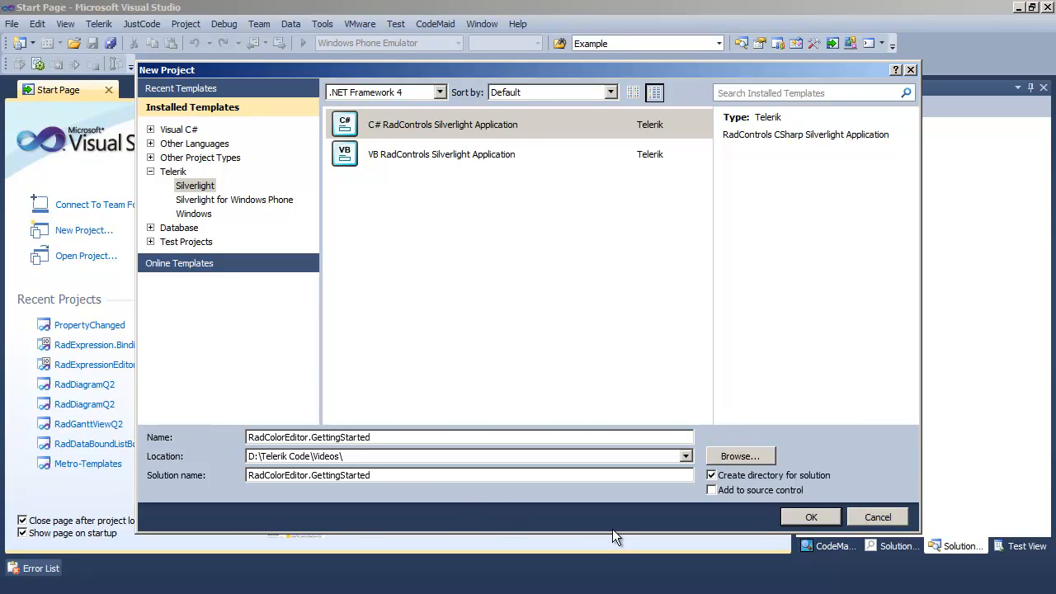
click(810, 517)
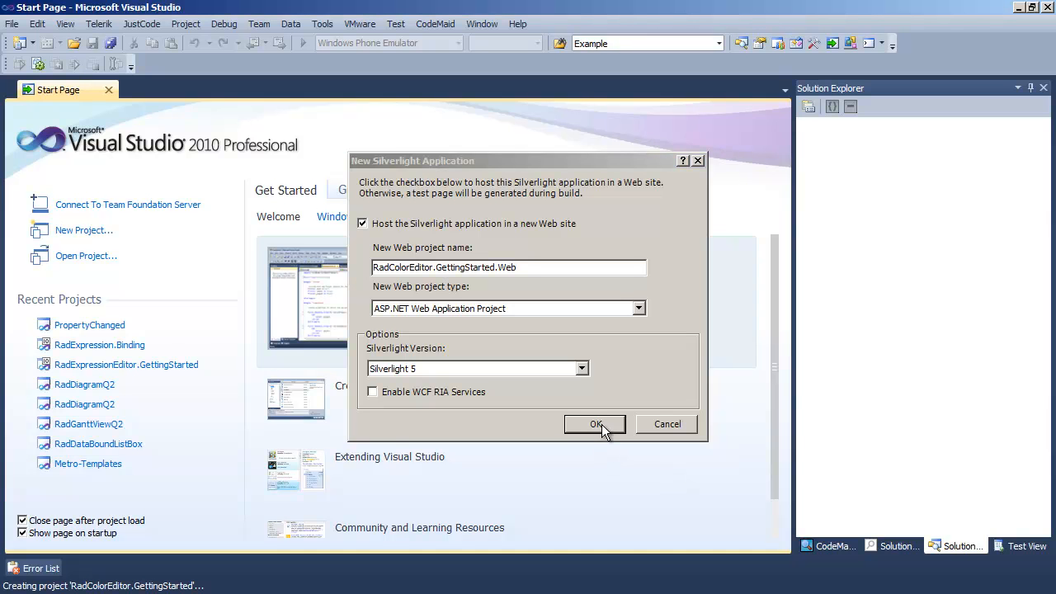
Step: Host the app in a new web site and include Telerik.Windows.Controls.Input in the wizard
click(595, 423)
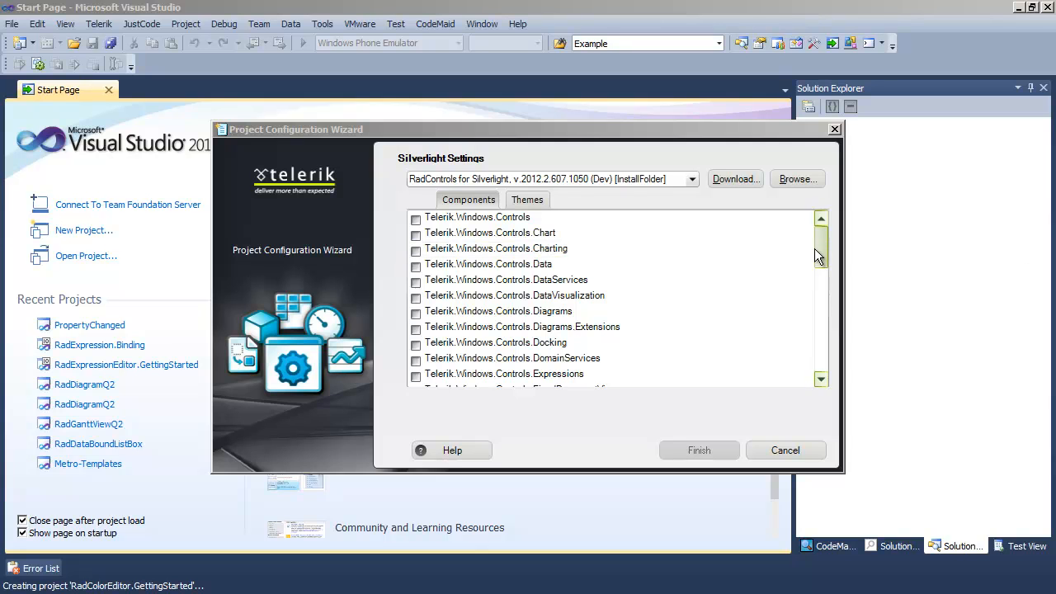
scroll(down, 3)
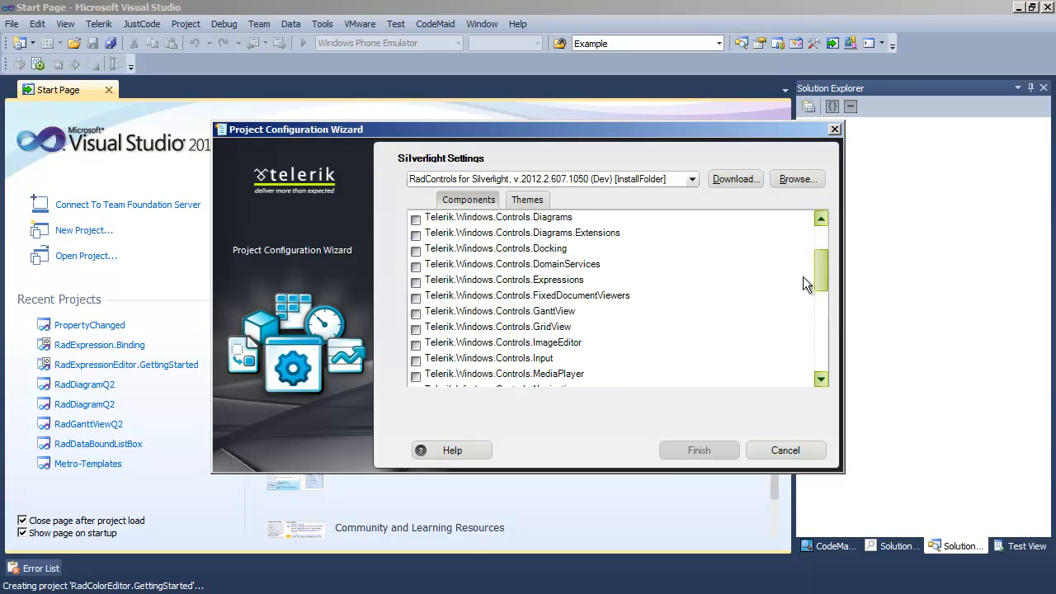
click(416, 358)
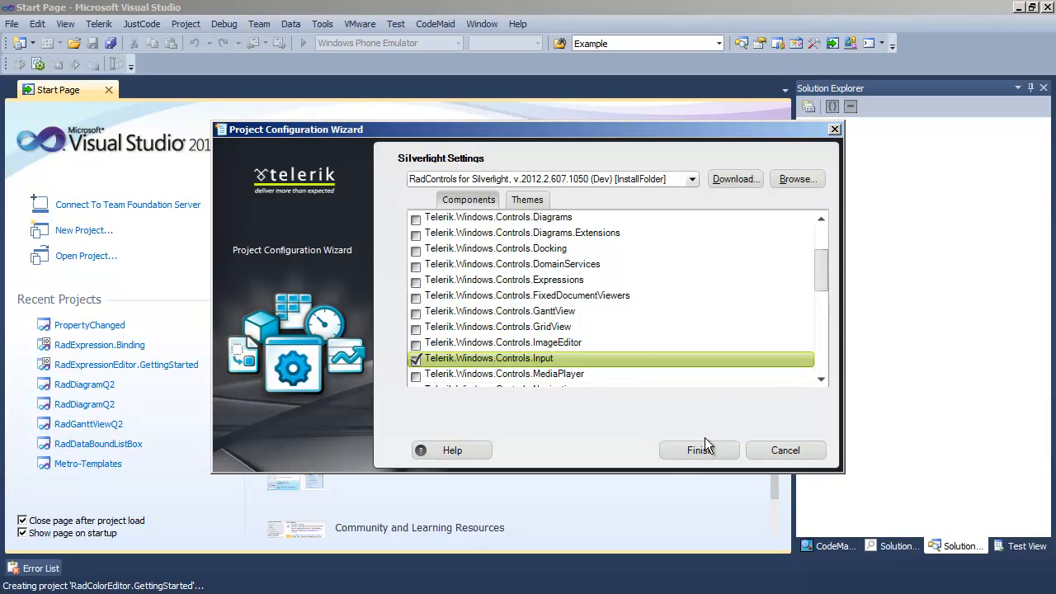
click(699, 450)
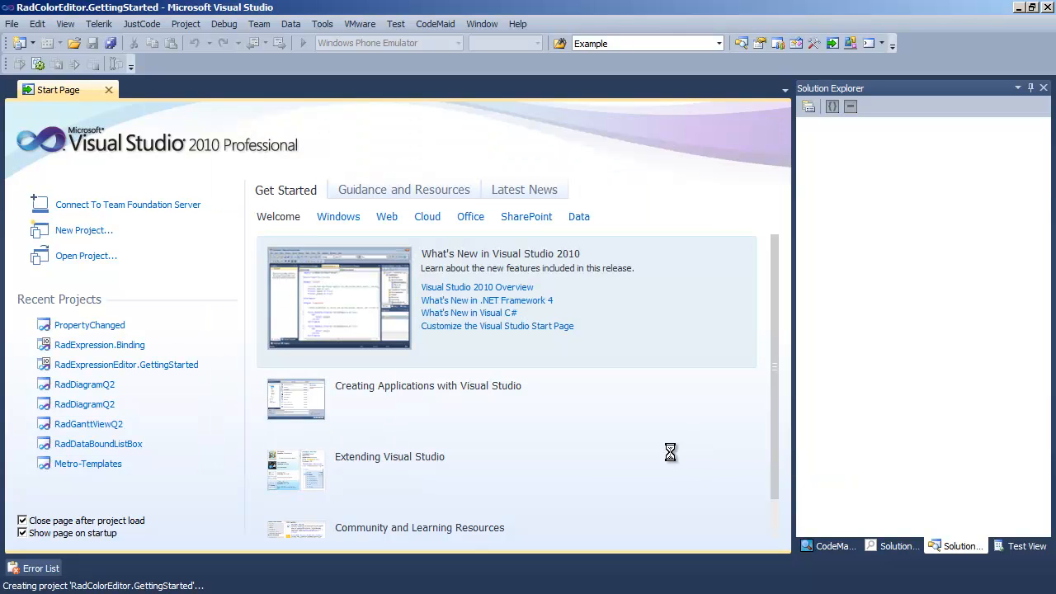
mouse_move(678, 456)
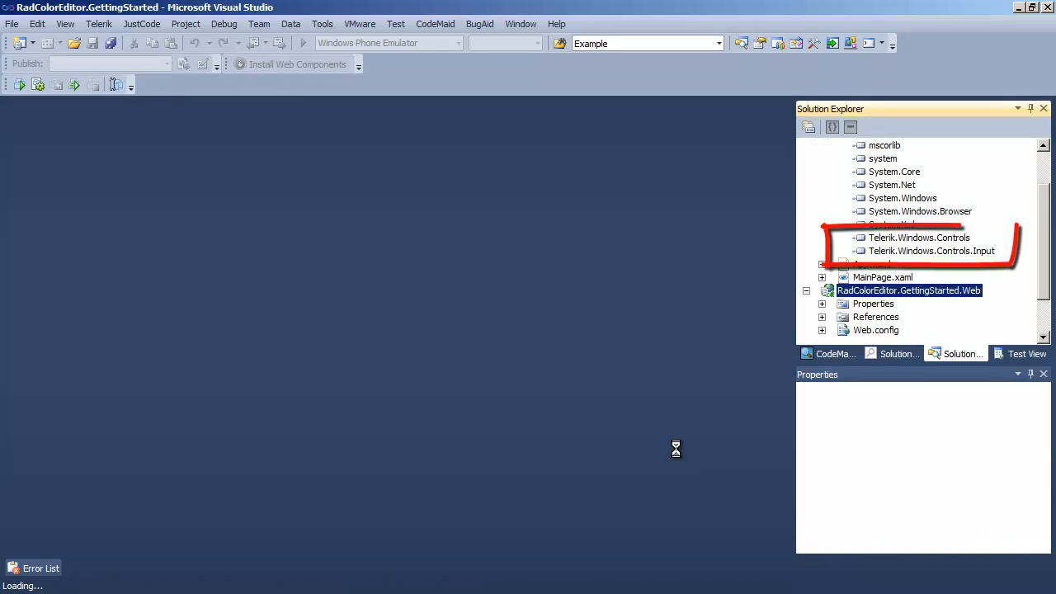
Step: Open MainPage.xaml from Solution Explorer
double_click(882, 277)
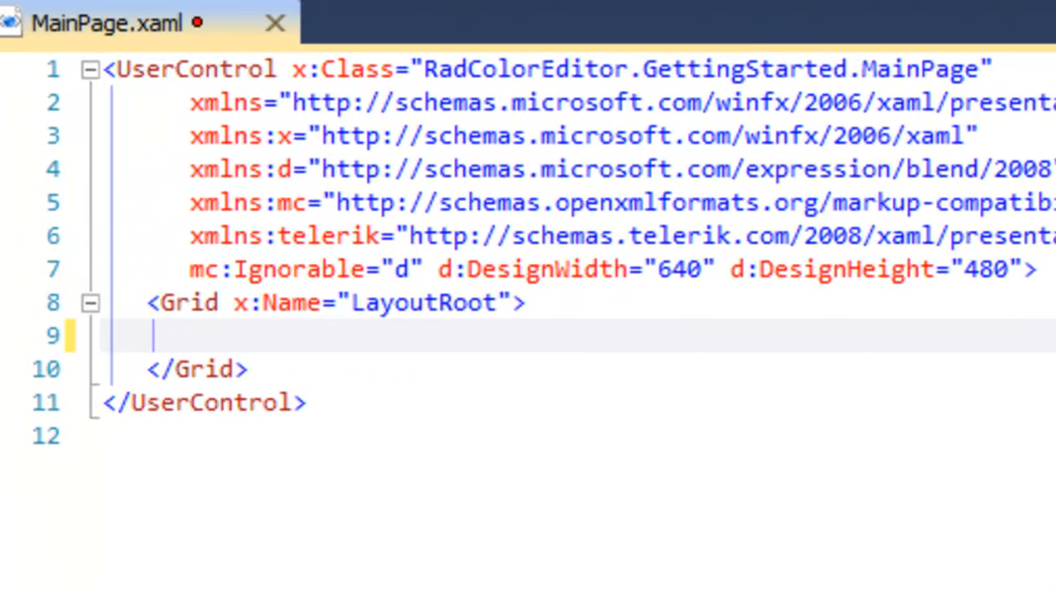
Step: Start typing a <telerik:RadColorEditor> element inside the LayoutRoot grid
text(<)
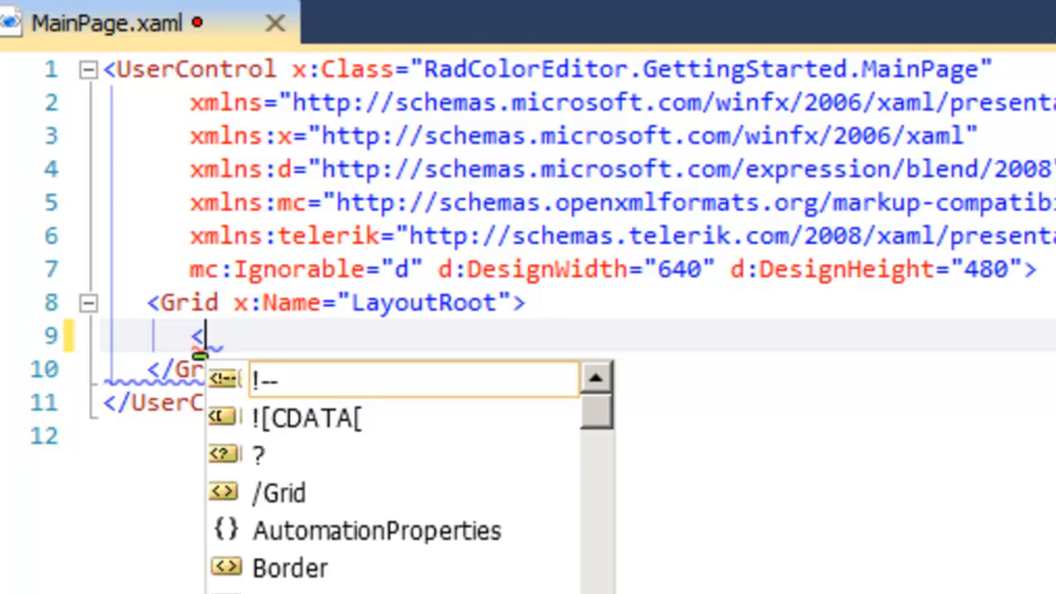
text(Te)
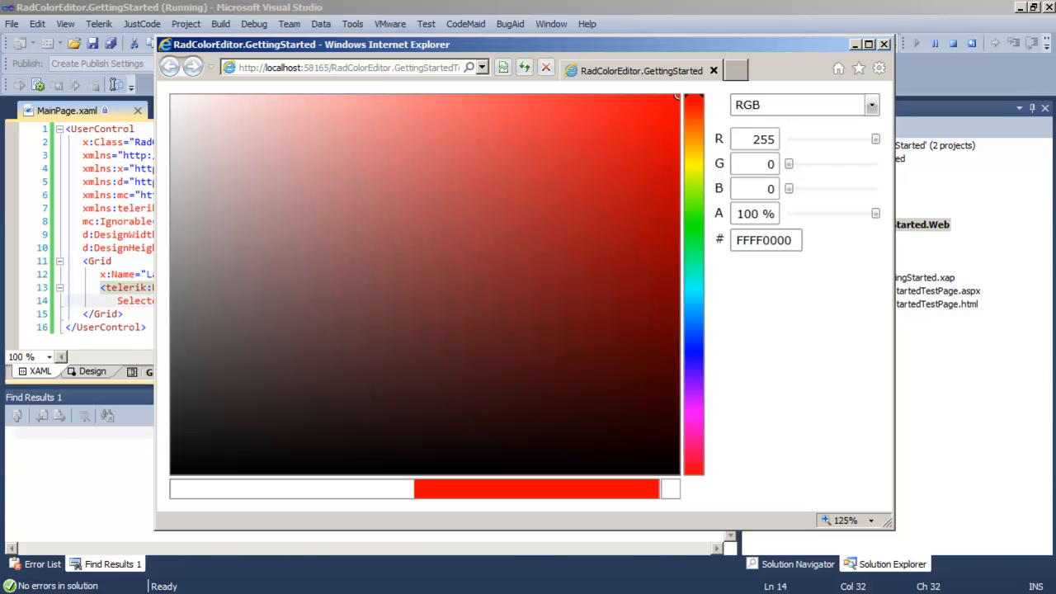
Step: In the running color editor, lower red to 155 and raise green to 114
click(872, 105)
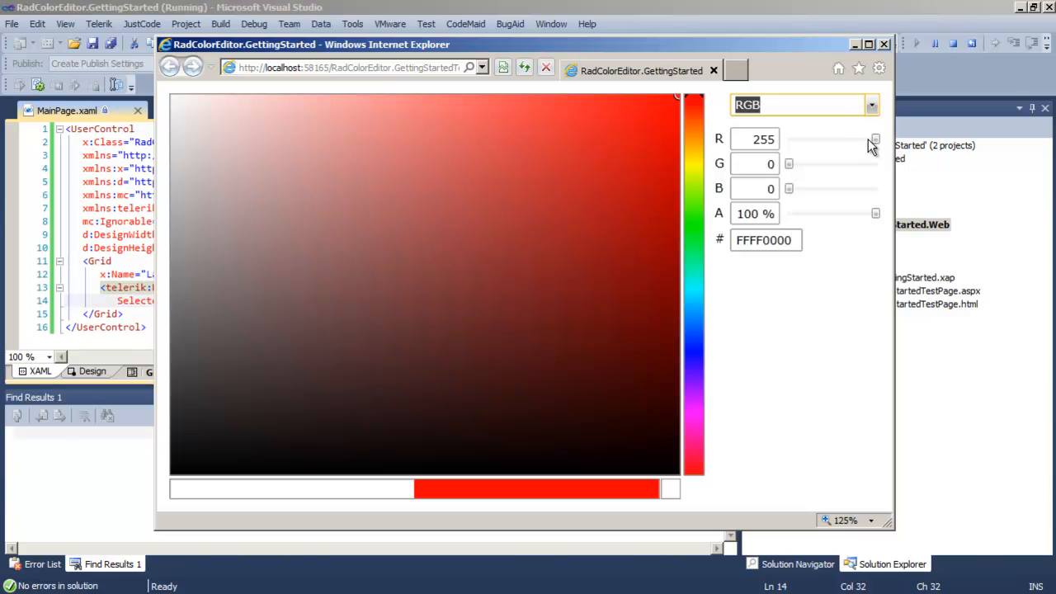
drag(874, 139, 857, 138)
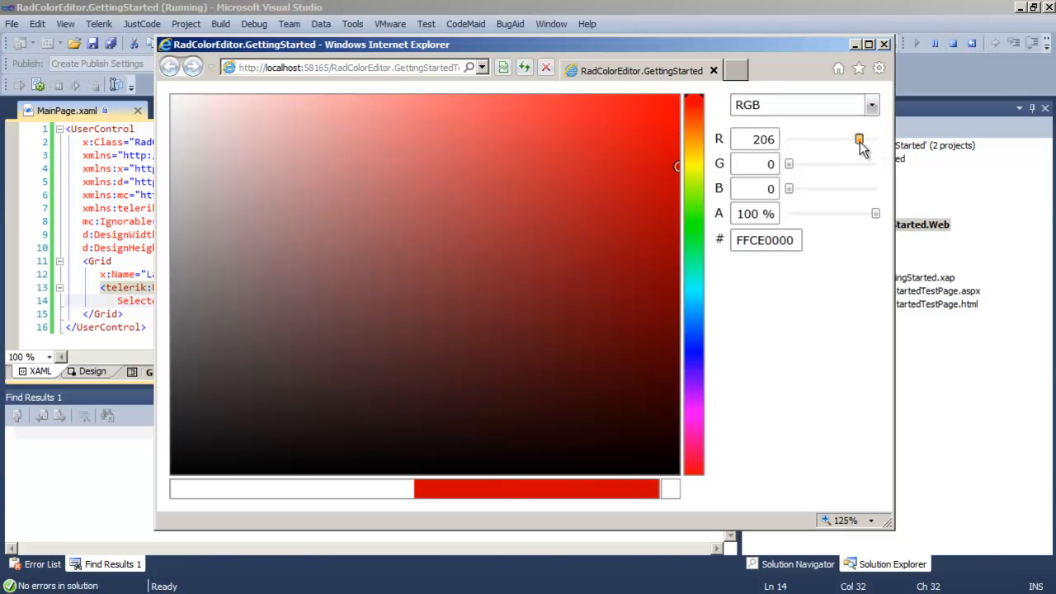
drag(858, 139, 841, 138)
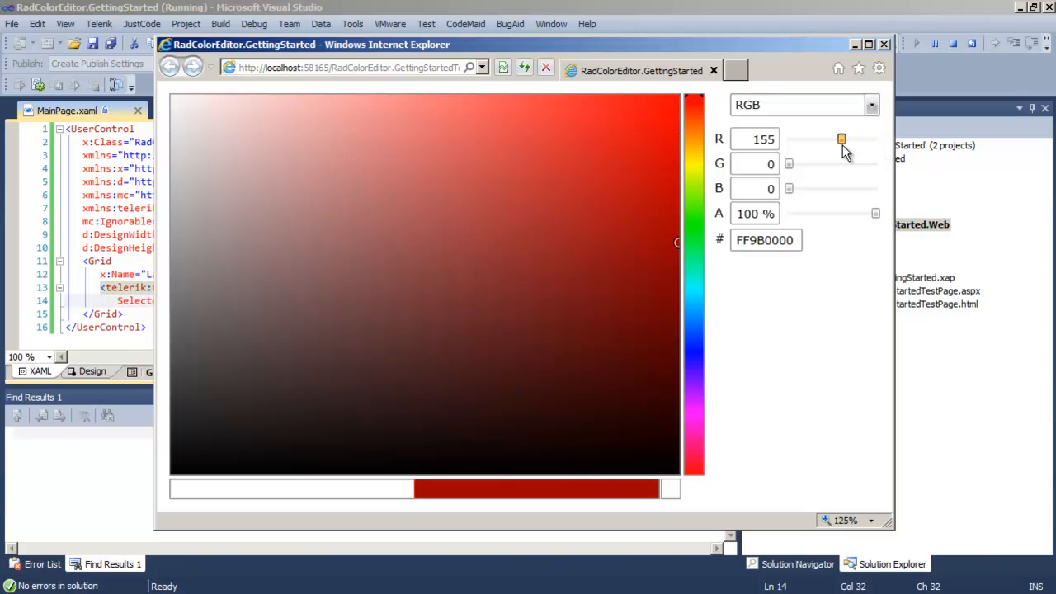
drag(841, 139, 789, 163)
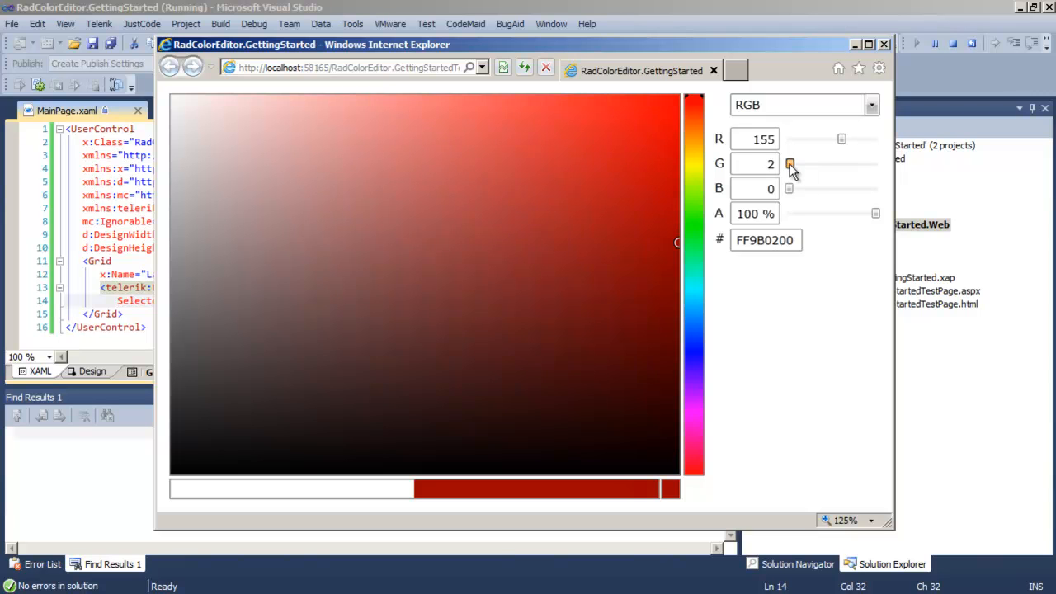
drag(790, 163, 815, 164)
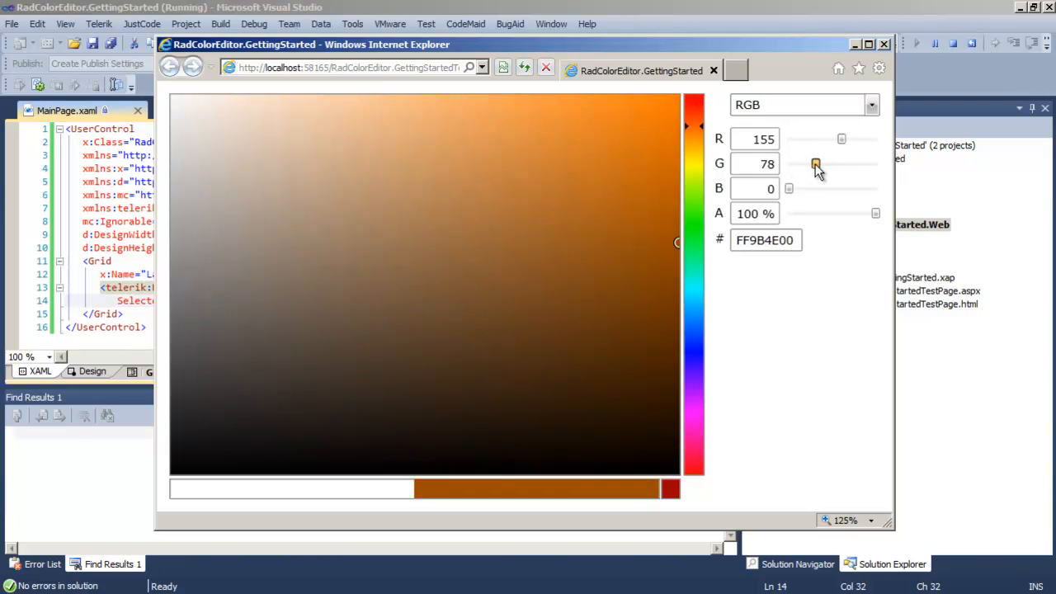
drag(816, 163, 827, 163)
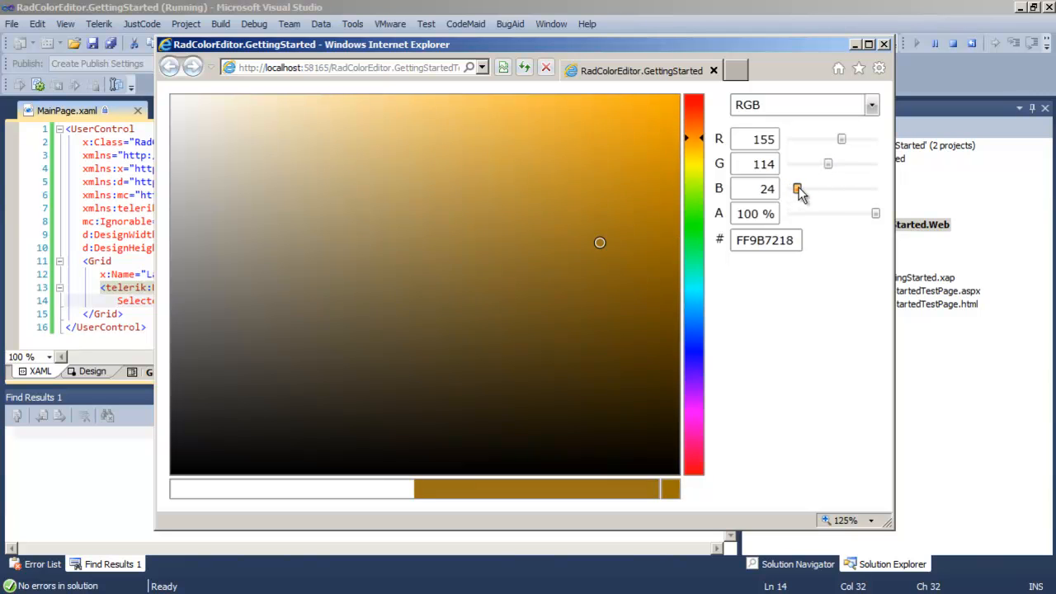
Step: Set blue to 112, shift the hue toward red-orange, and close the browser
drag(798, 189, 827, 189)
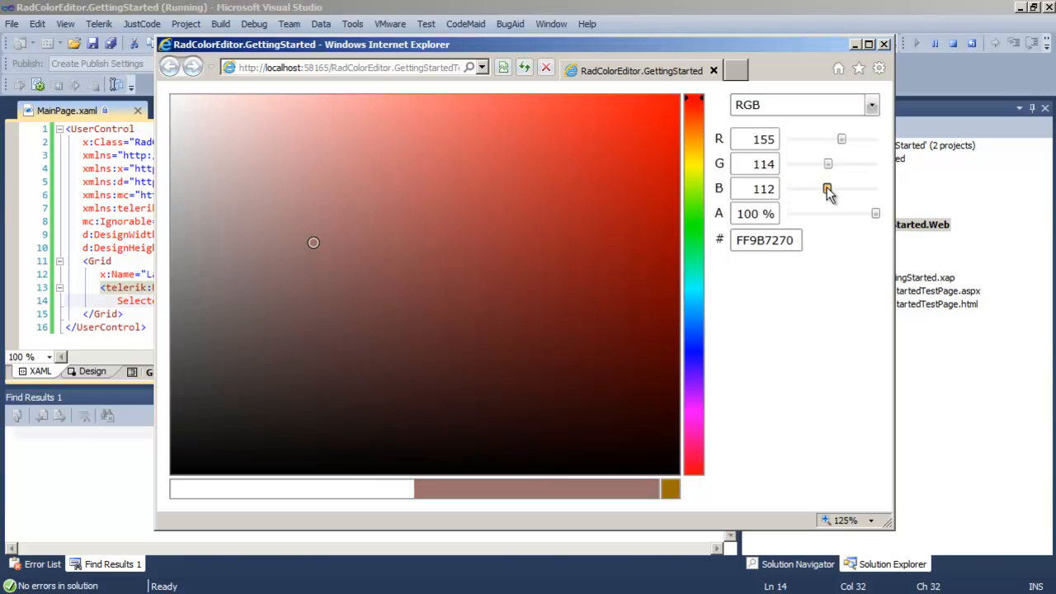
drag(827, 189, 815, 188)
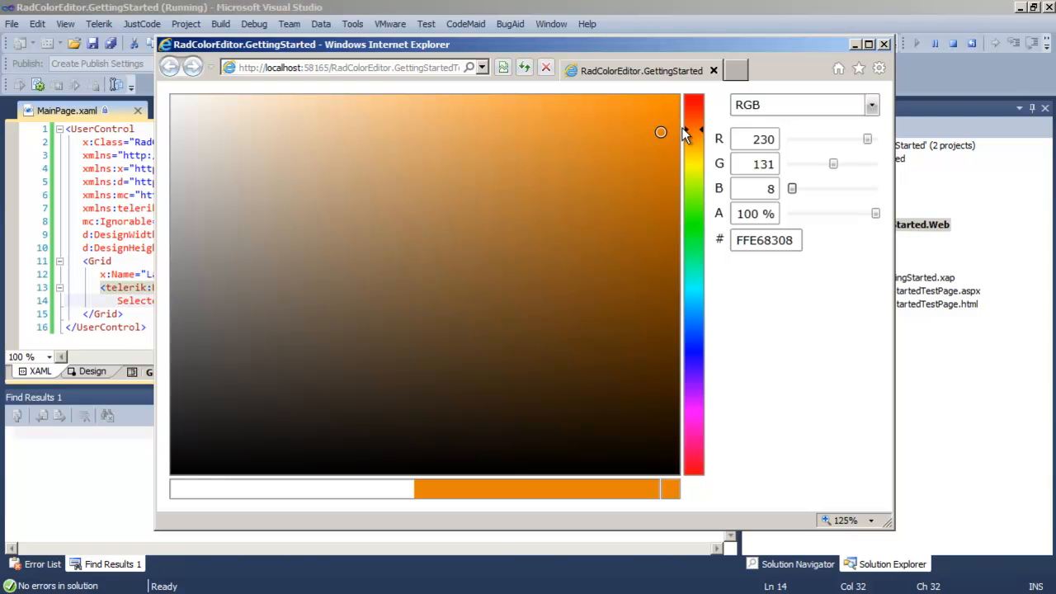
drag(695, 132, 695, 107)
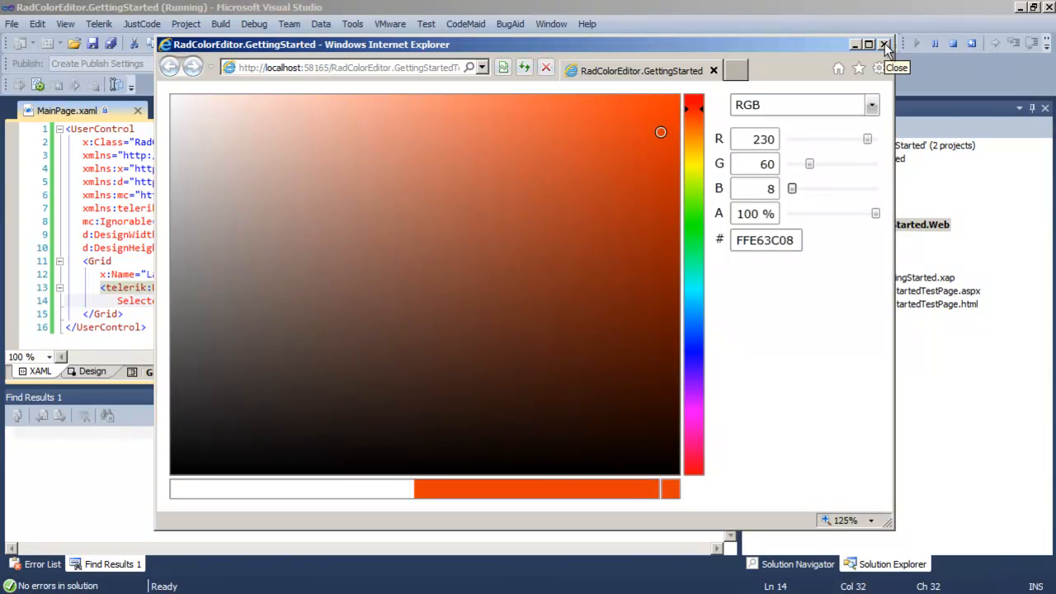
click(885, 45)
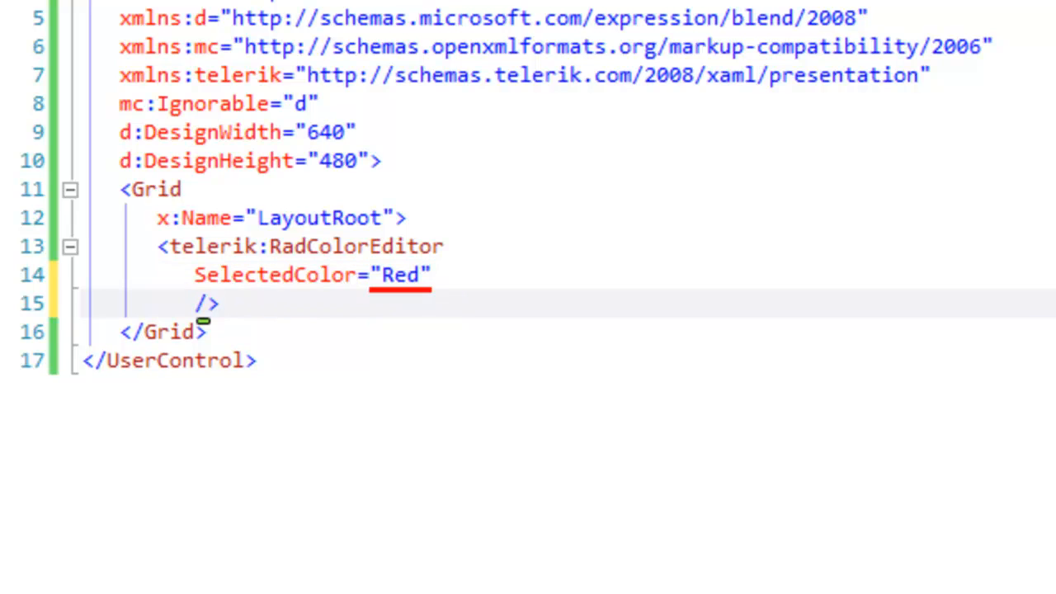
Step: Add SelectedColorChanged="RadColorEditor_SelectedColorChanged" to the RadColorEditor tag
text(SelectedColorChanged=")
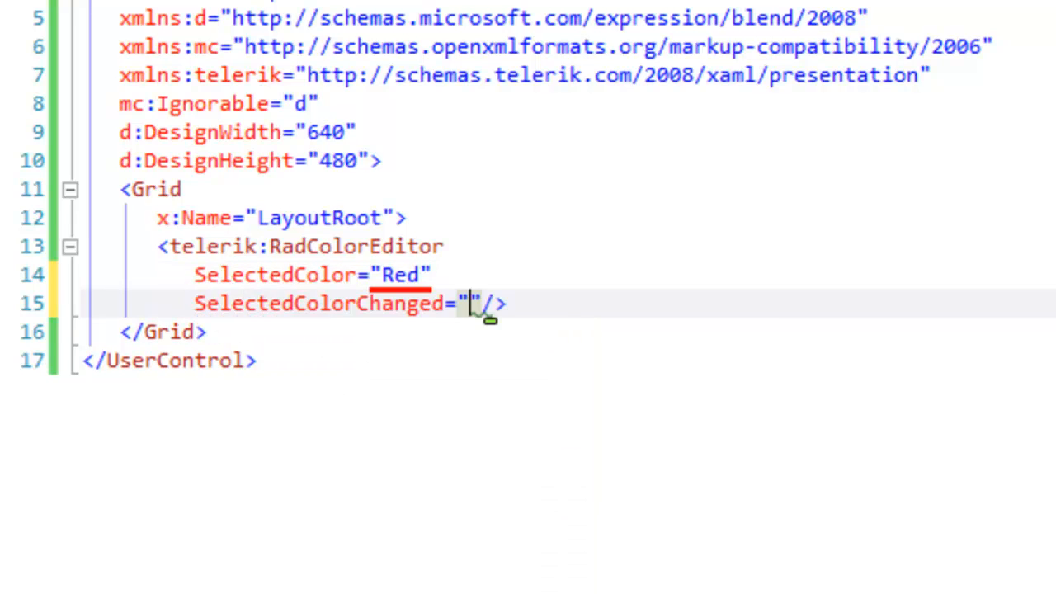
text(RadColorEditor_SelectedColorChanged)
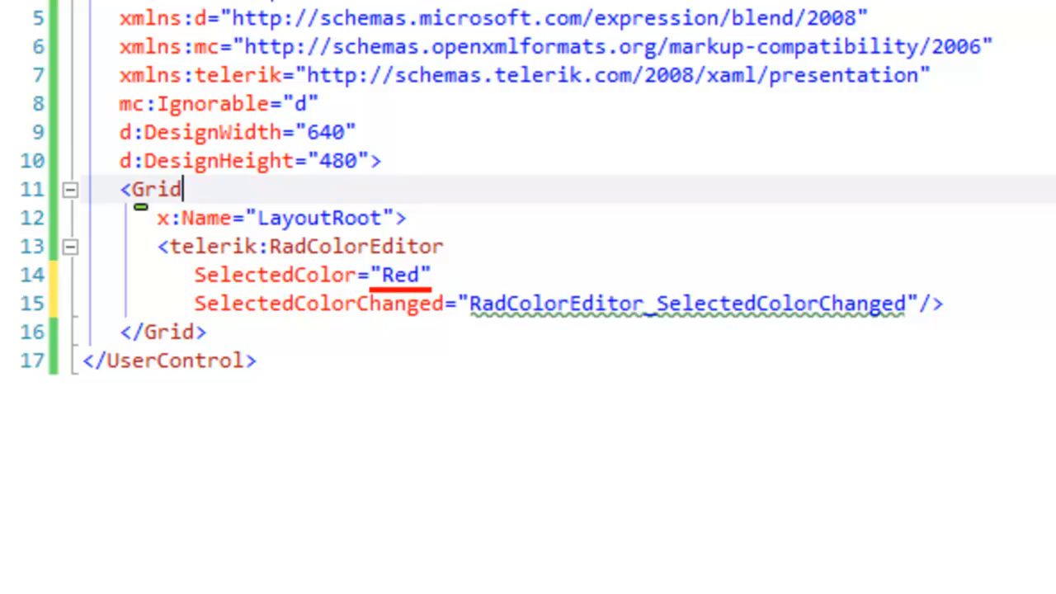
Step: Add Grid.RowDefinitions with RowDefinition heights * and Auto to LayoutRoot
text(<Gr)
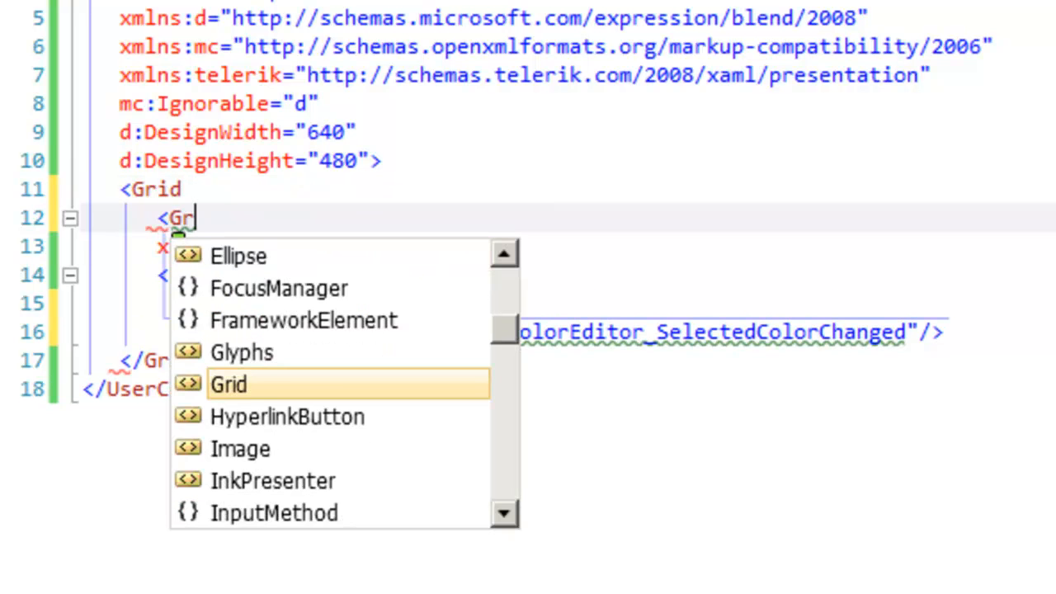
text(id.RowDefinitions>)
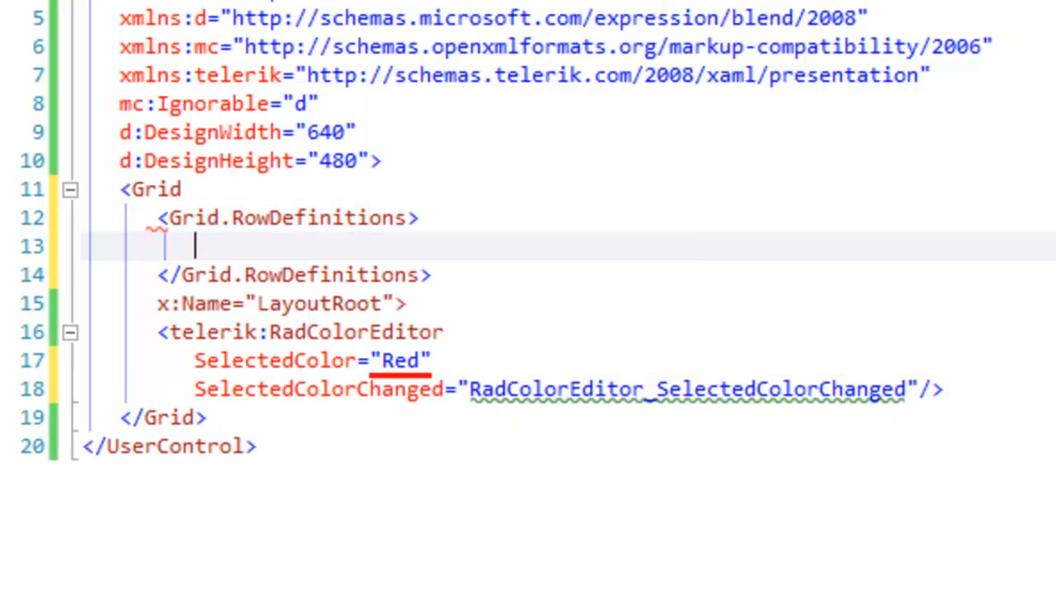
text(<RowDefinition)
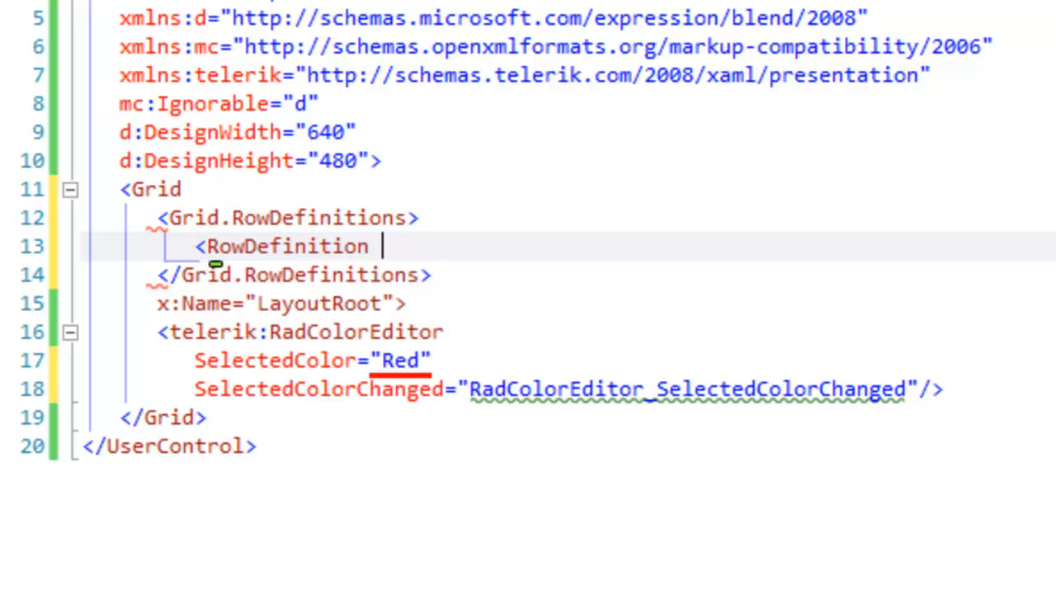
text(Height="")
text(<)
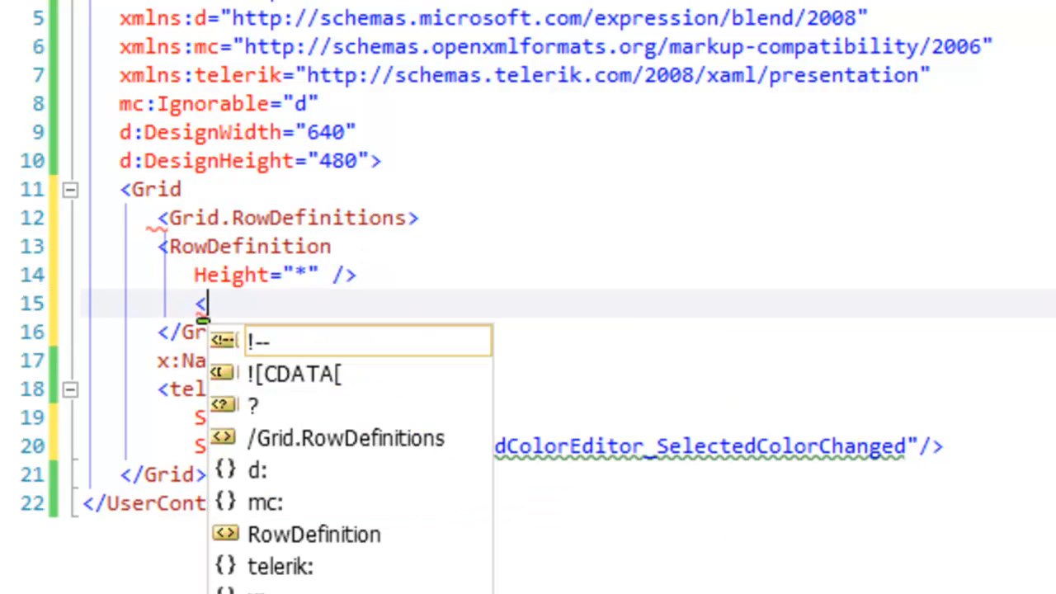
text(RowDefinition Heigh)
text(<)
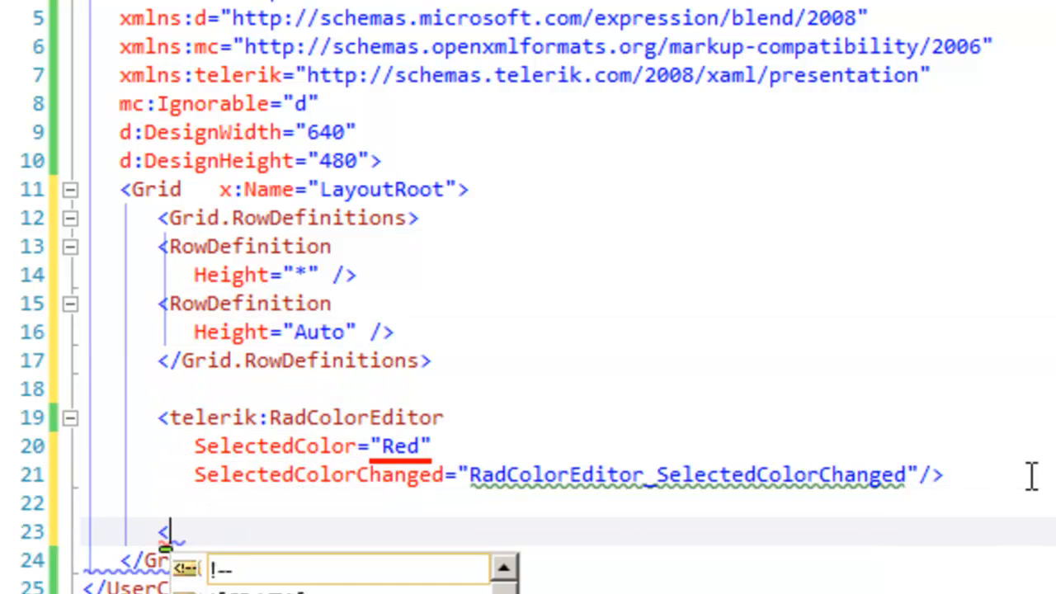
Step: Add <TextBlock Name="Message" Grid.Row="1" Foreground="Red" Text="Hello World"/> below the editor
text(TextBlock Name=")
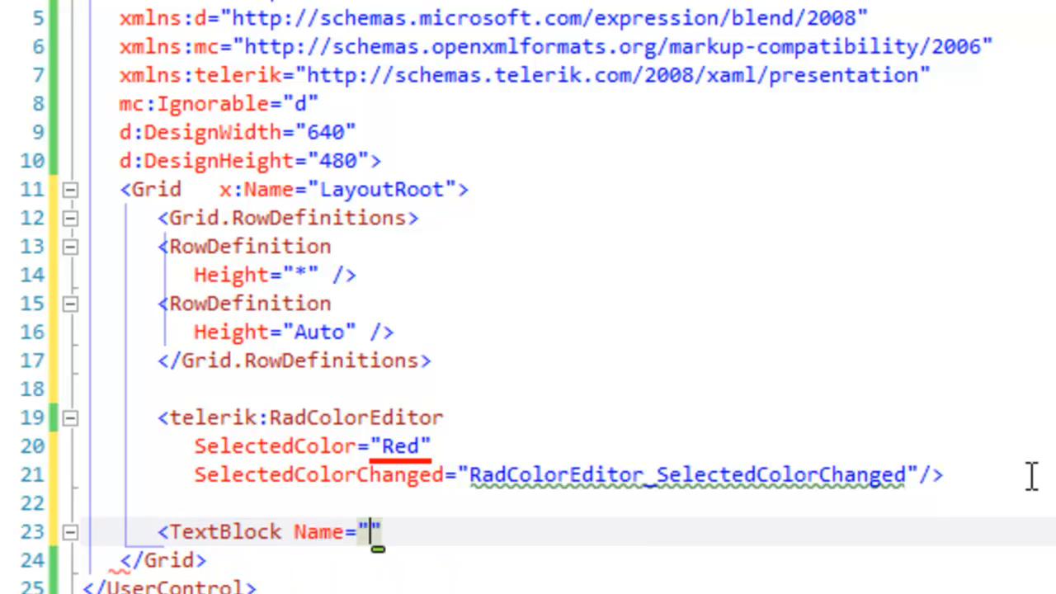
text(Message)
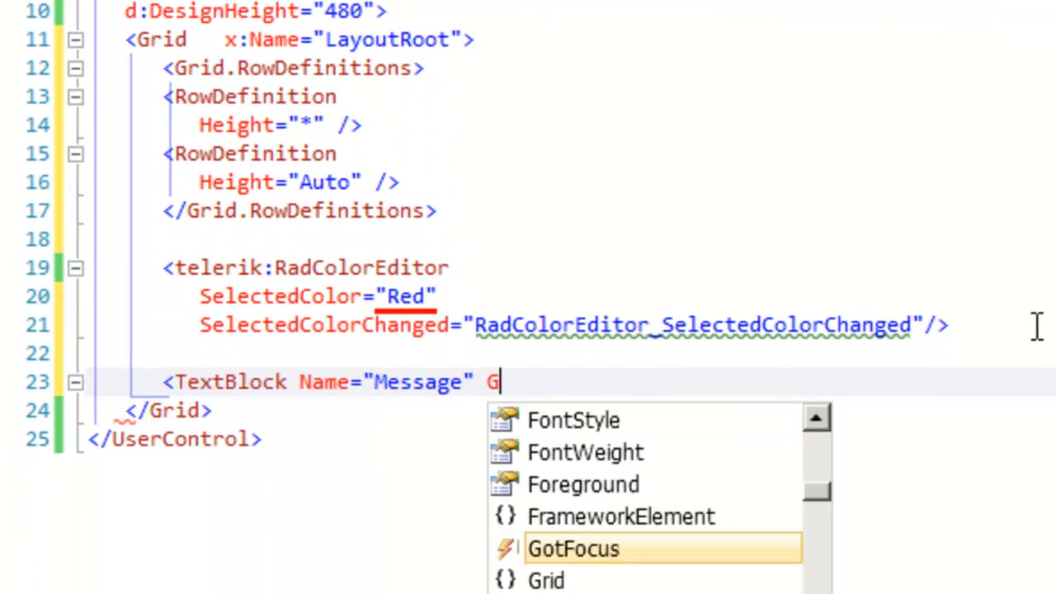
text(rid.Row="1)
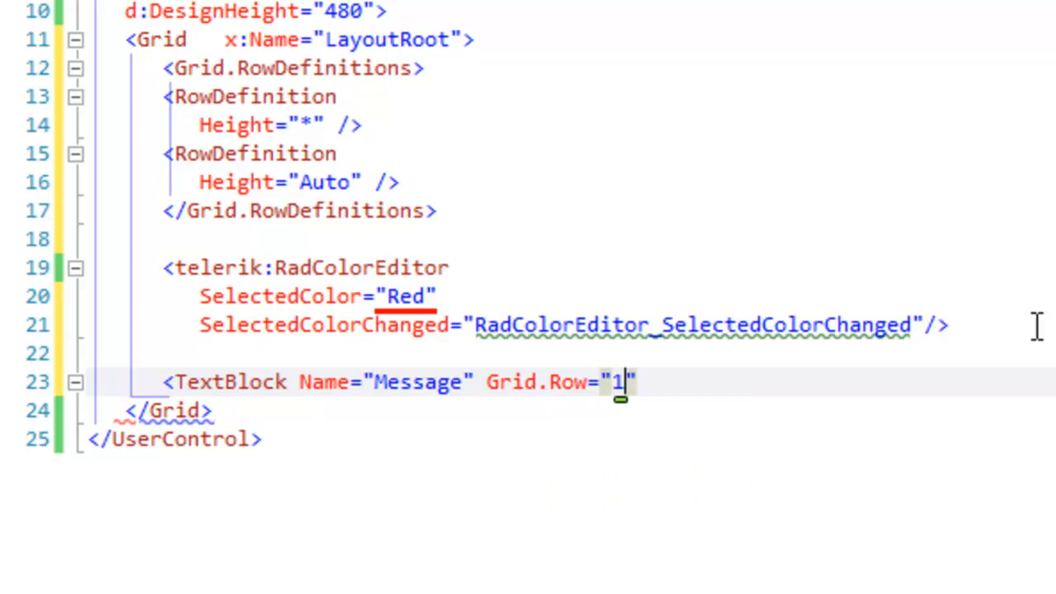
text(Fpo)
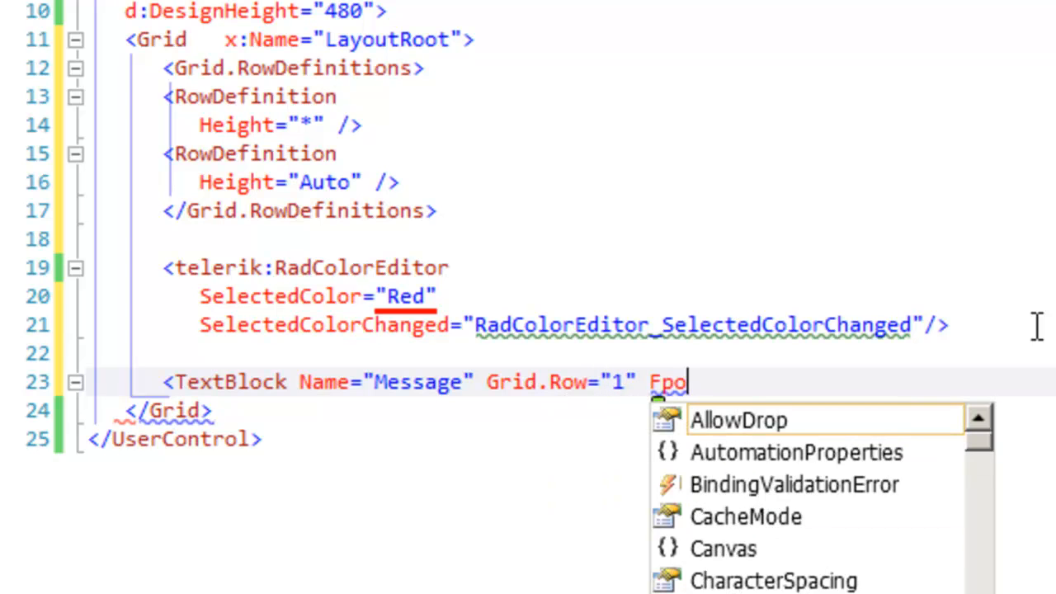
text(reground="Red" Text=")
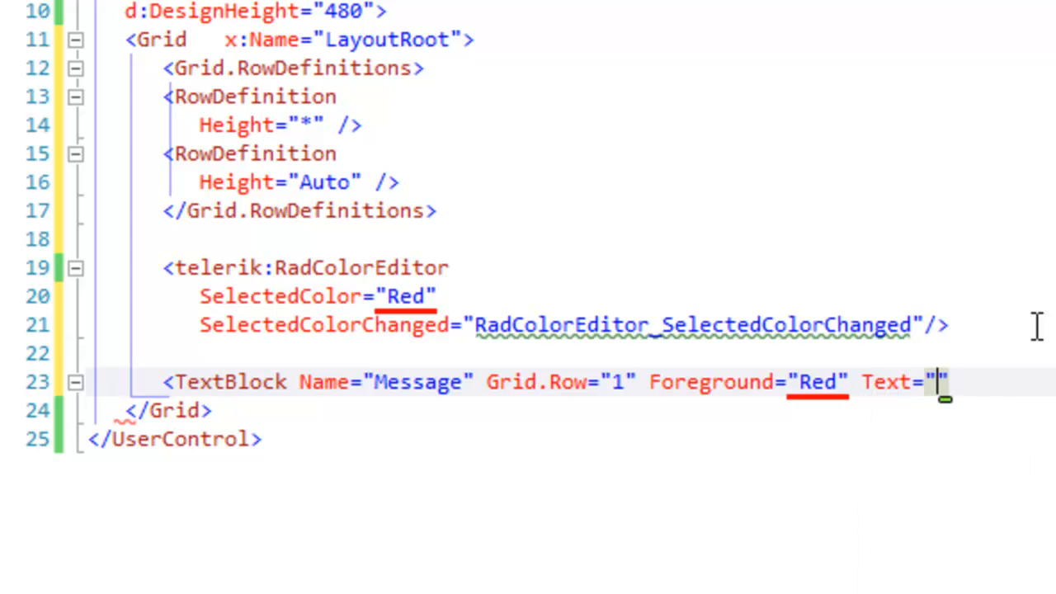
text(Hello Worl)
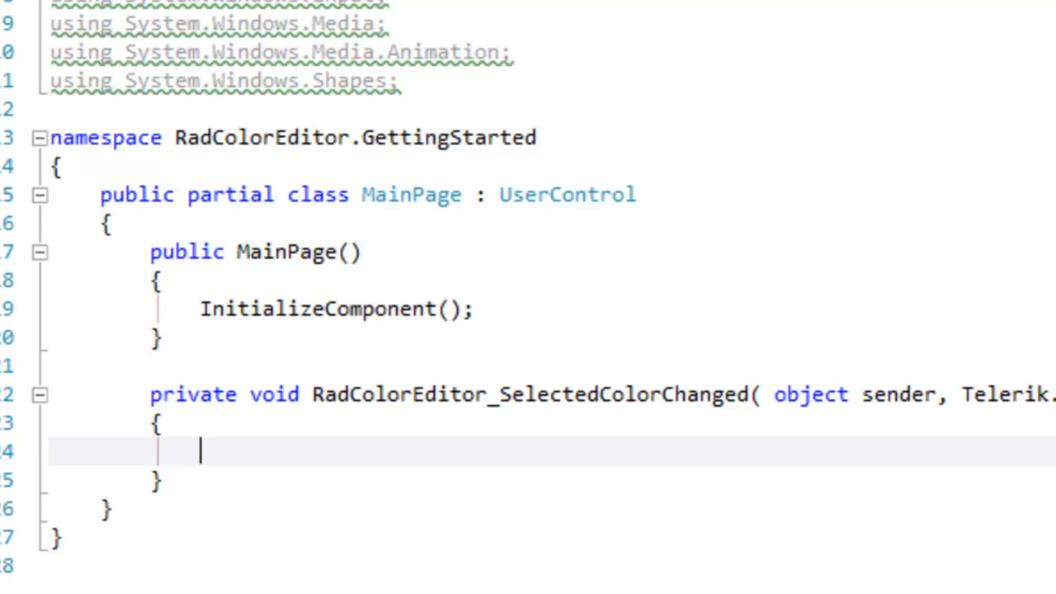
Step: In the handler, set selectedColor = e.Color and build a SolidColorBrush from it
text(Color)
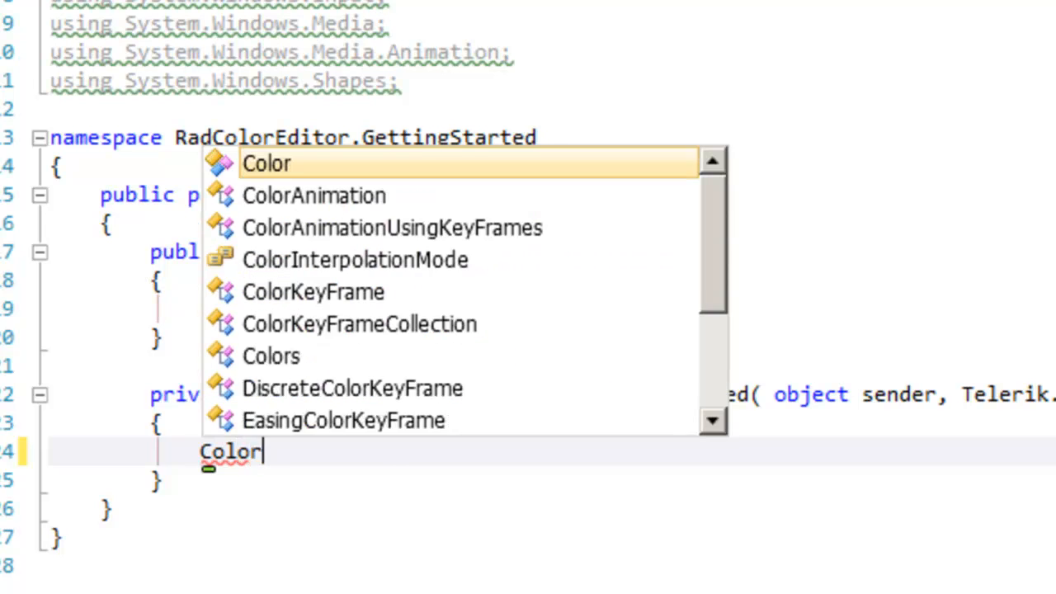
text(selectedC)
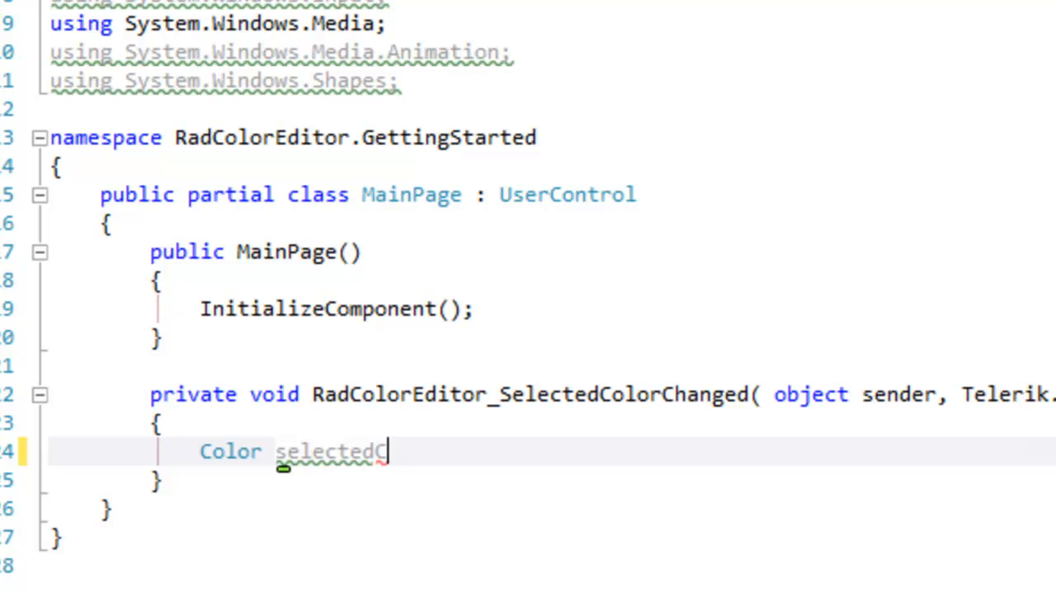
text(olor =)
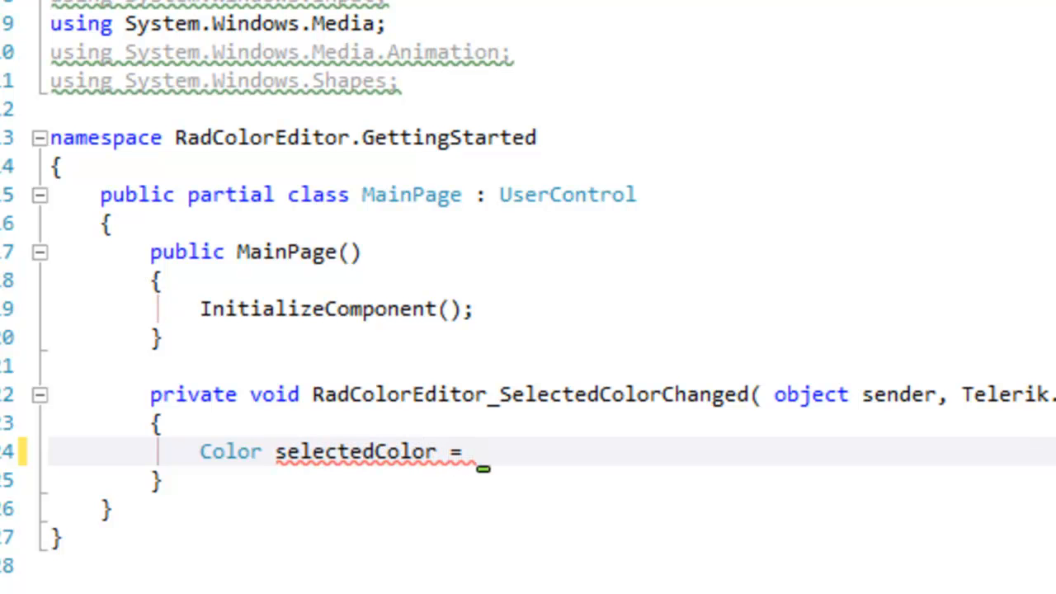
text(e.Color;)
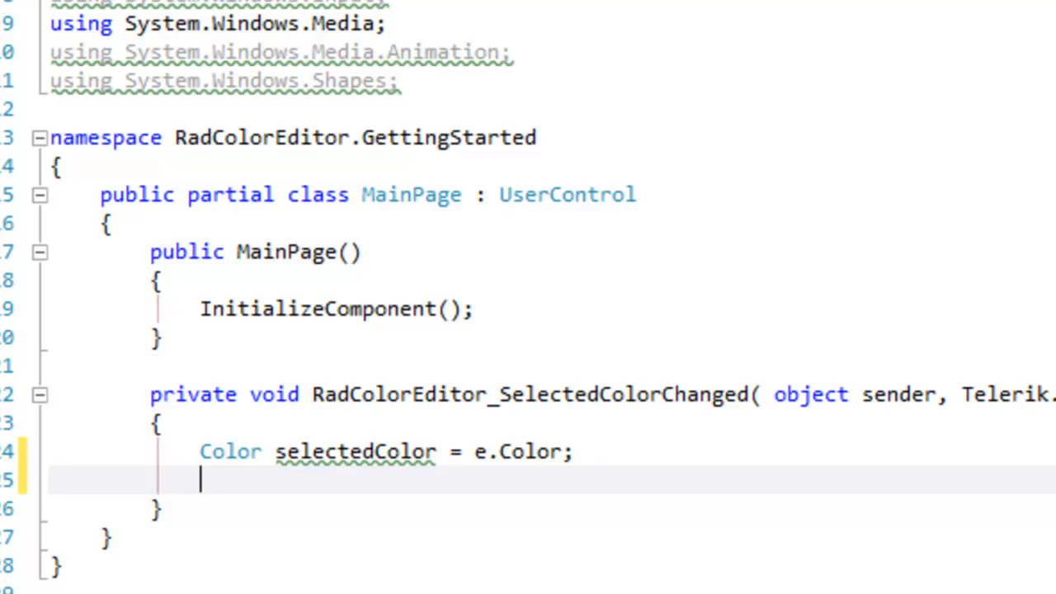
text(SolidColorBrush)
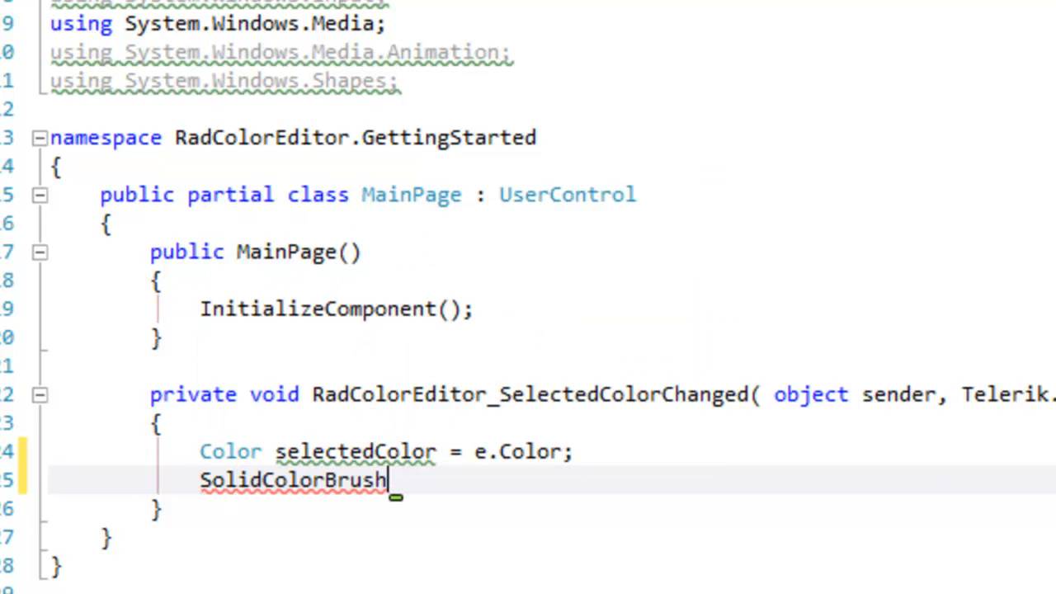
text(brush = new SolidColorBrush)
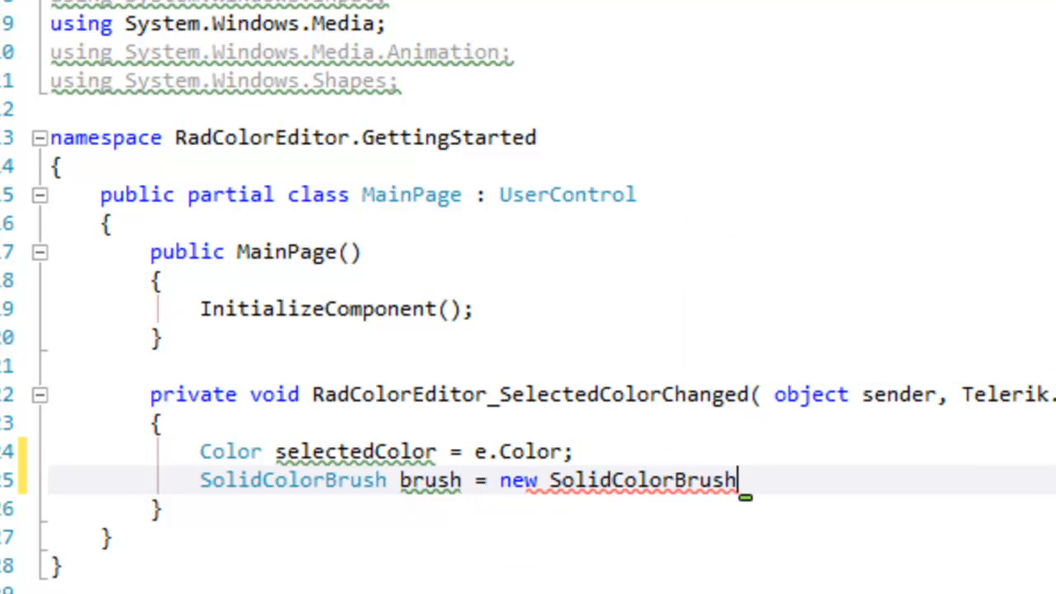
text(()
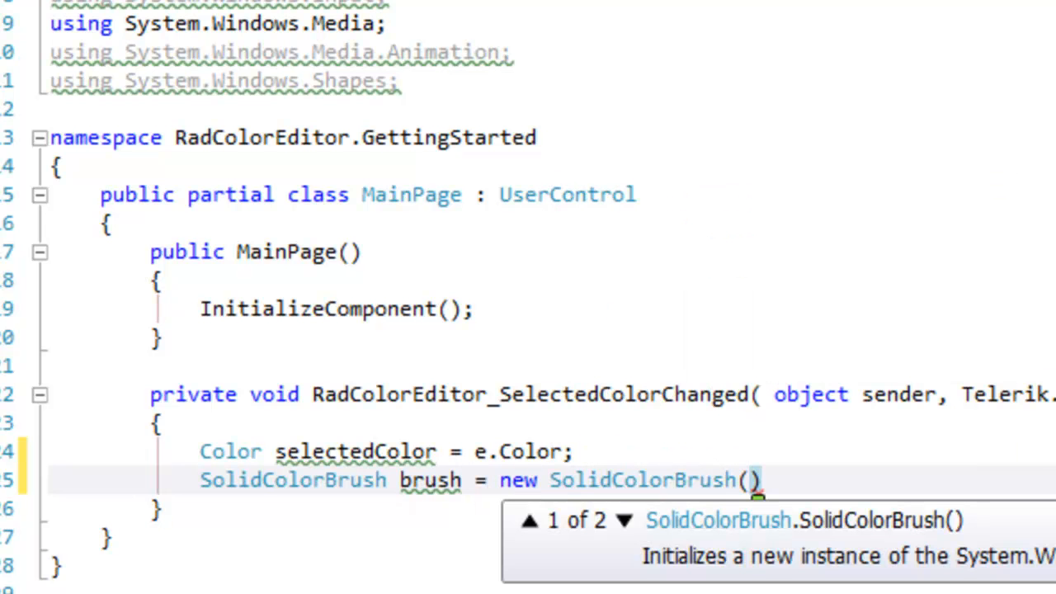
text(selectedColor)
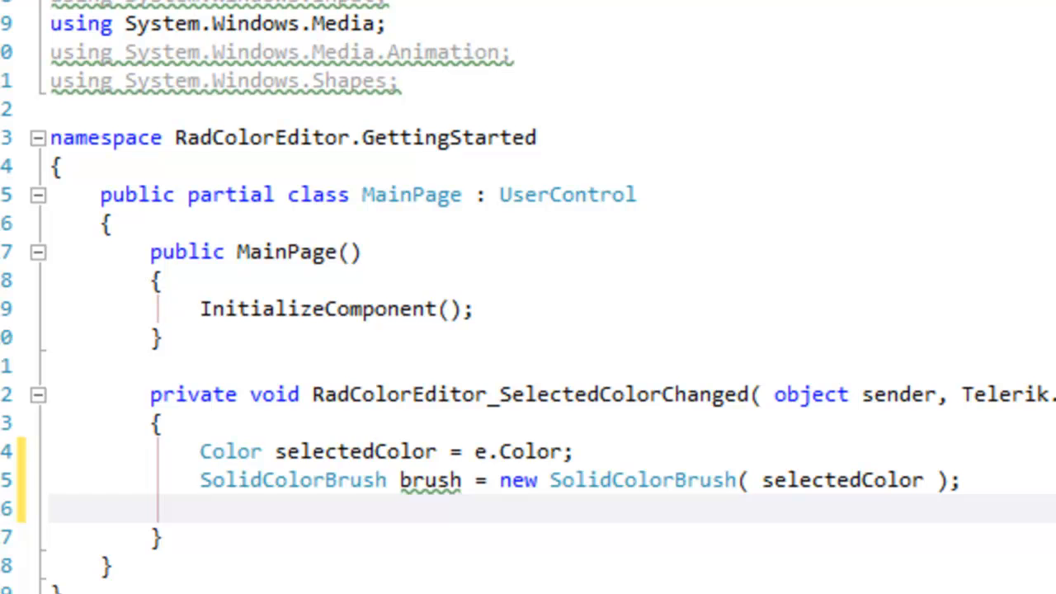
Step: Assign the brush to Message.Foreground
text(Message.F)
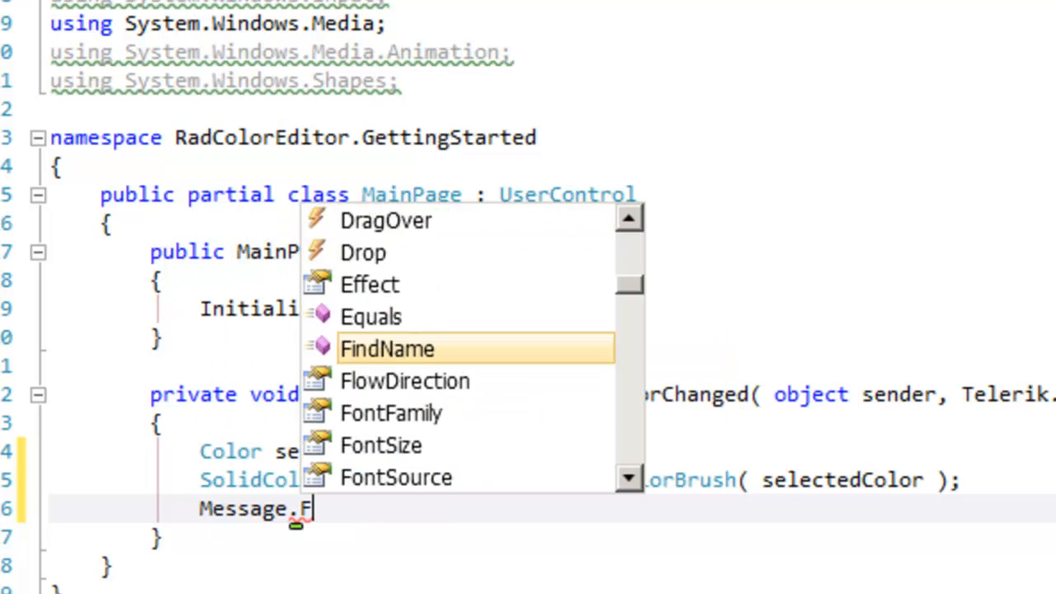
text(oreground)
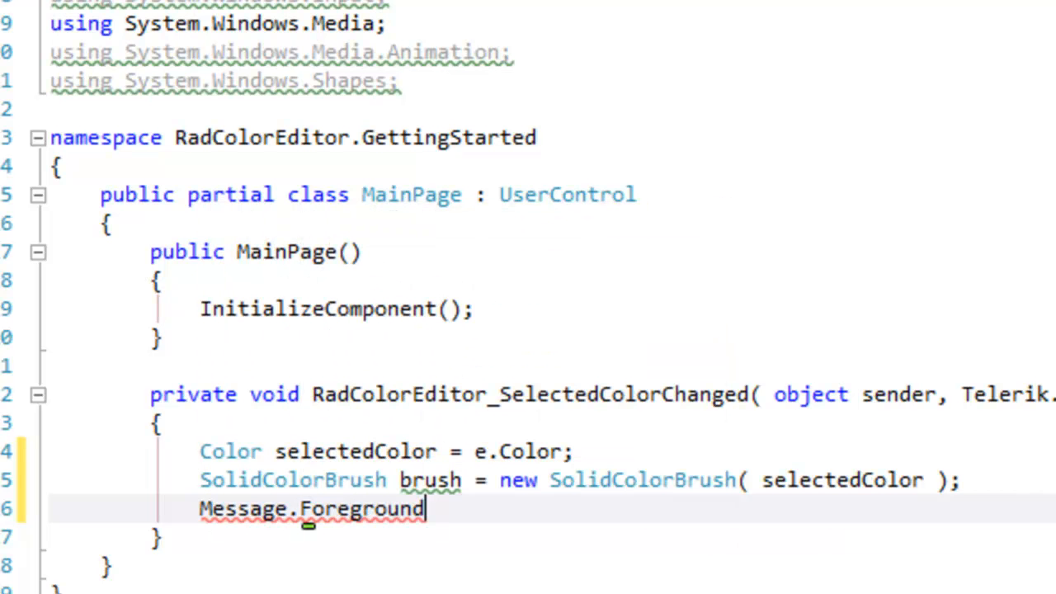
text(" ")
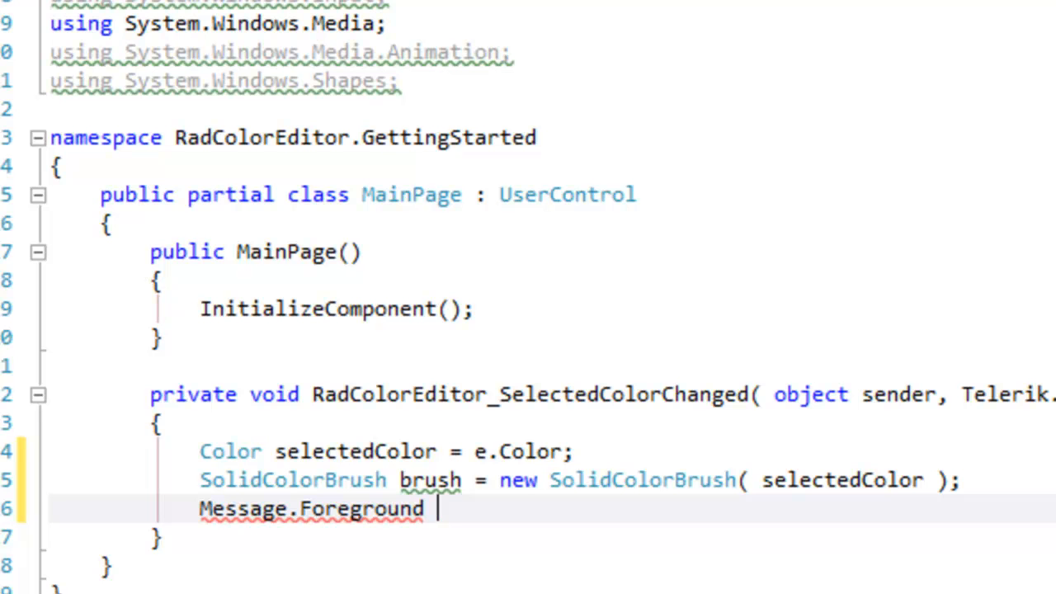
text(= brus)
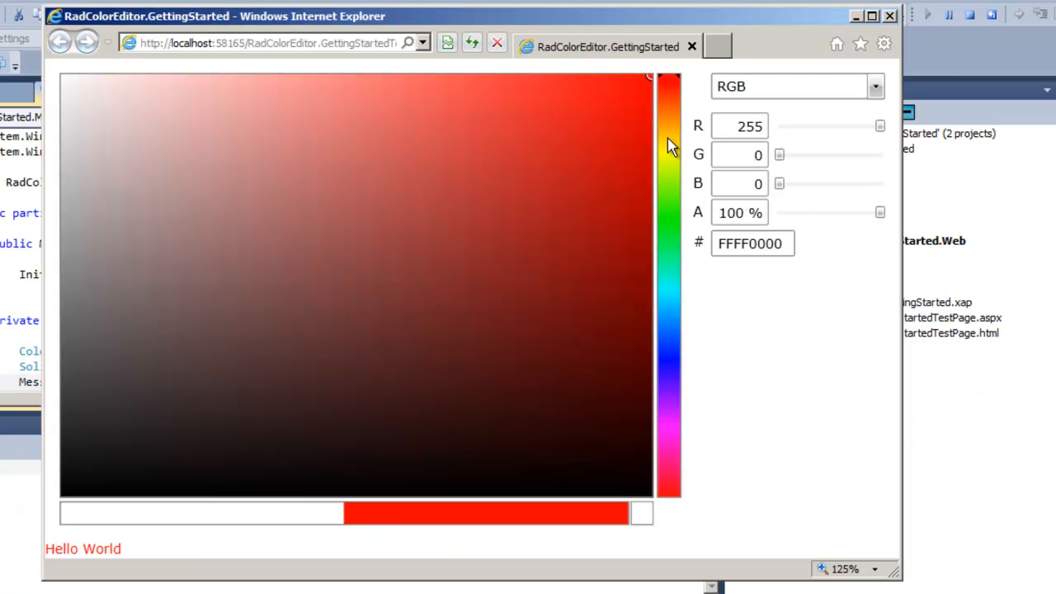
mouse_move(672, 343)
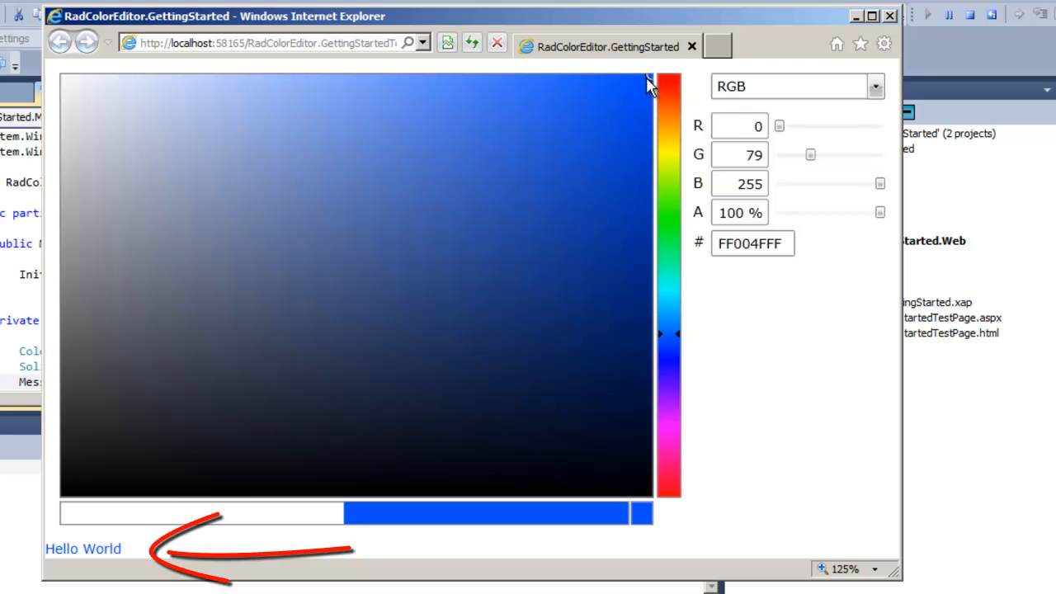
Step: Pick greyish blue, then white, then lower blue toward yellow, recoloring Hello World
click(580, 138)
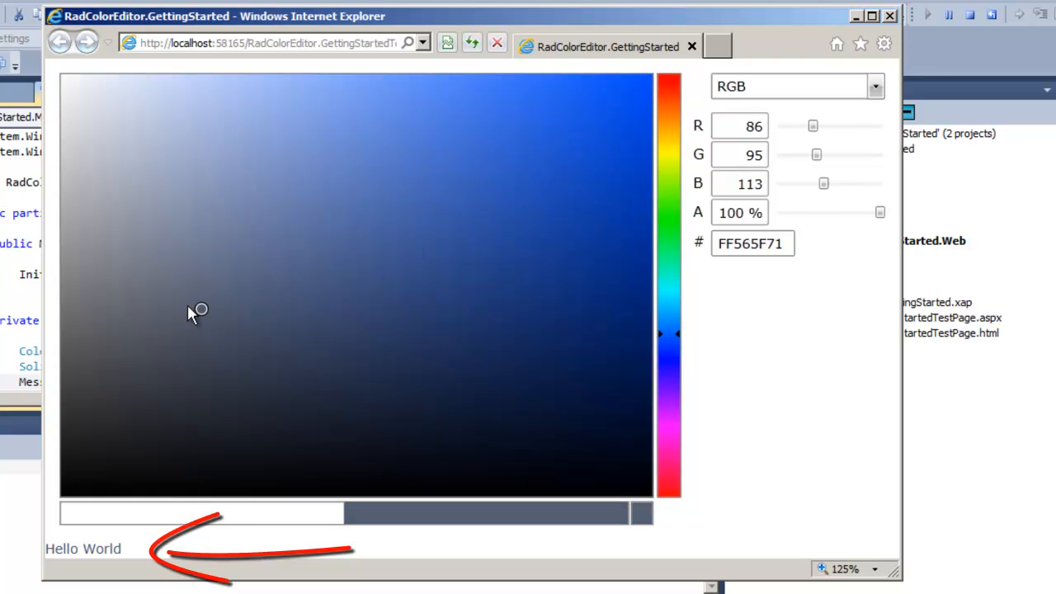
click(246, 190)
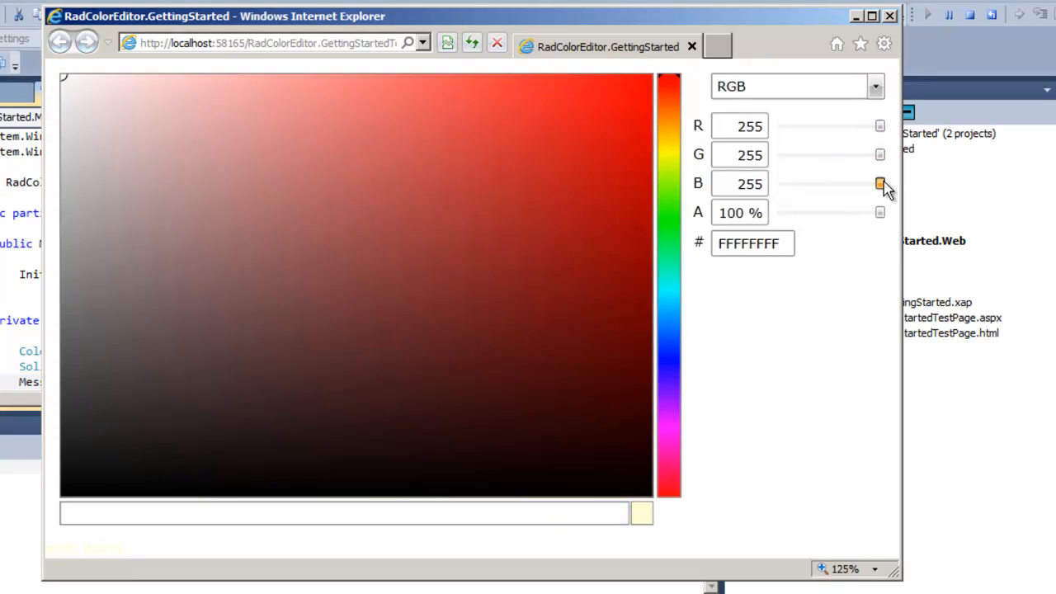
drag(879, 183, 779, 183)
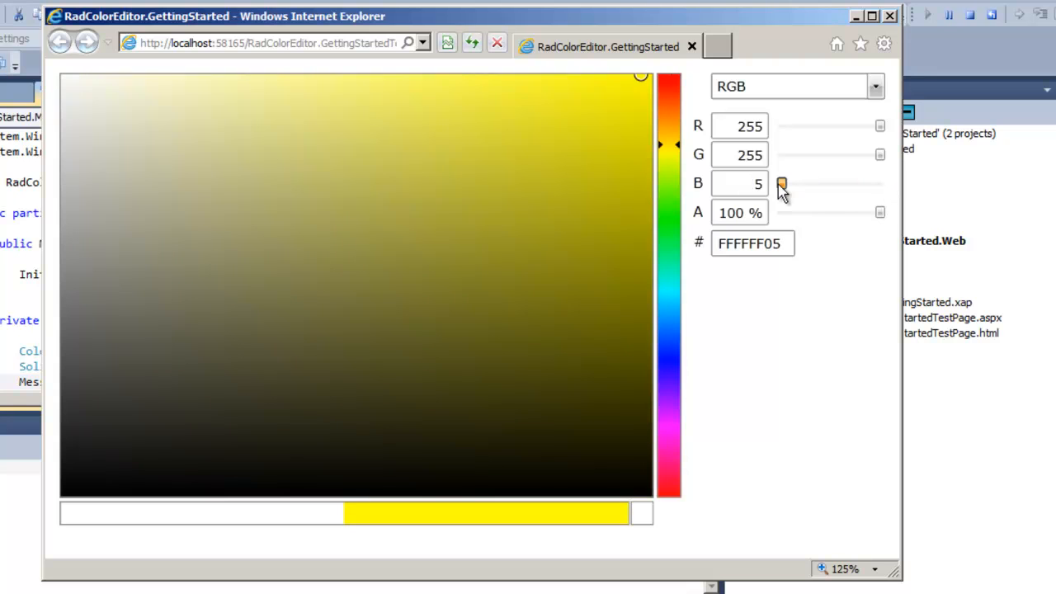